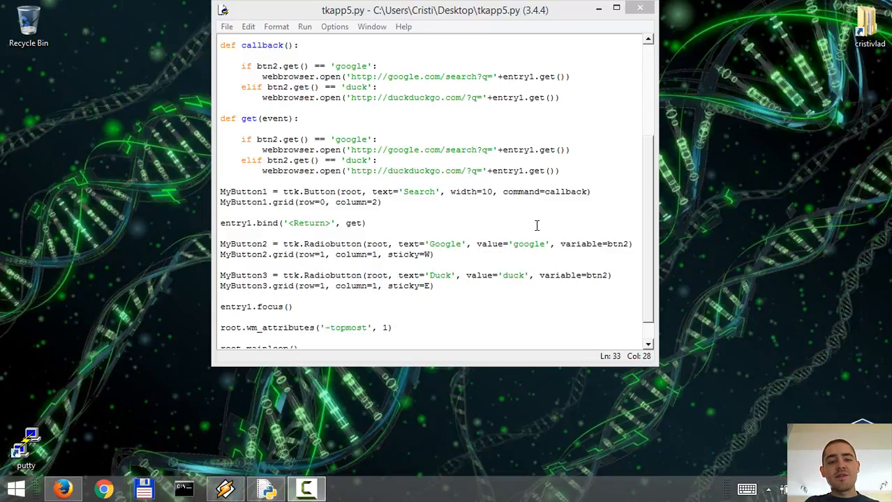
{"action": "mouse_move", "coordinate": [499, 215]}
{"action": "type", "text": "illusion"}
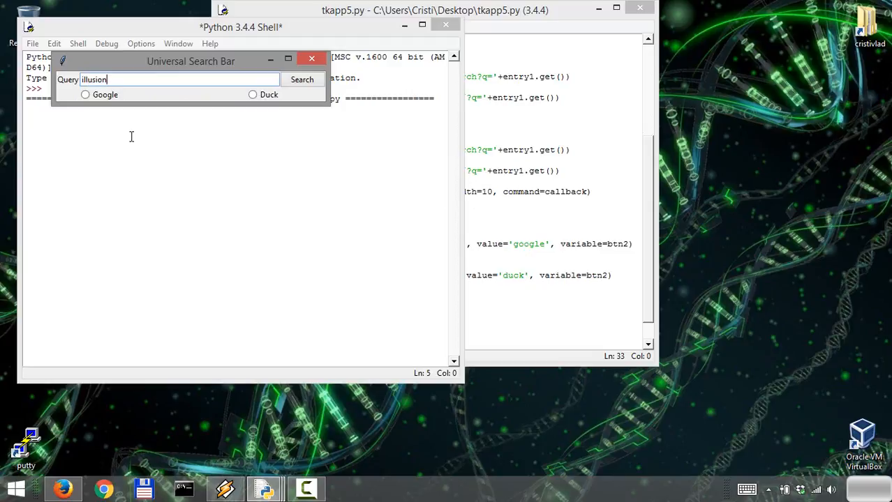
- Search 'illusions' with the Duck engine selected, then close the Universal Search Bar
{"action": "type", "text": "s"}
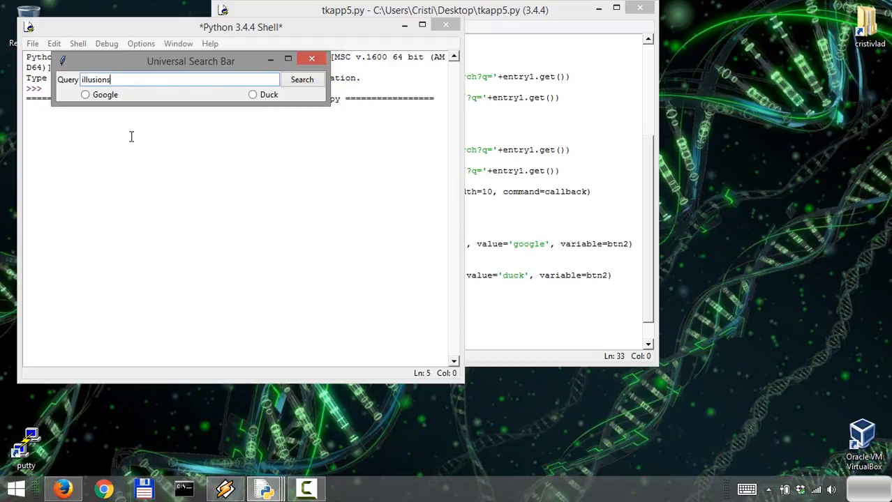
{"action": "left_click", "coordinate": [252, 94]}
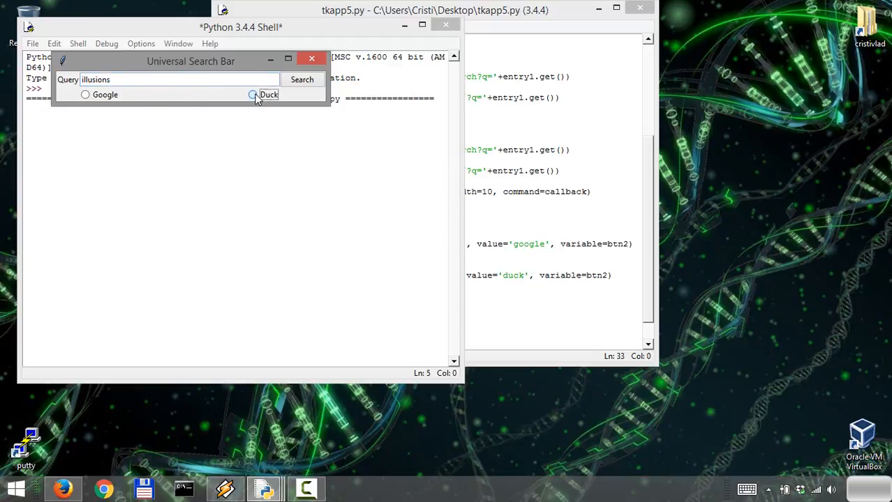
{"action": "left_click", "coordinate": [253, 94]}
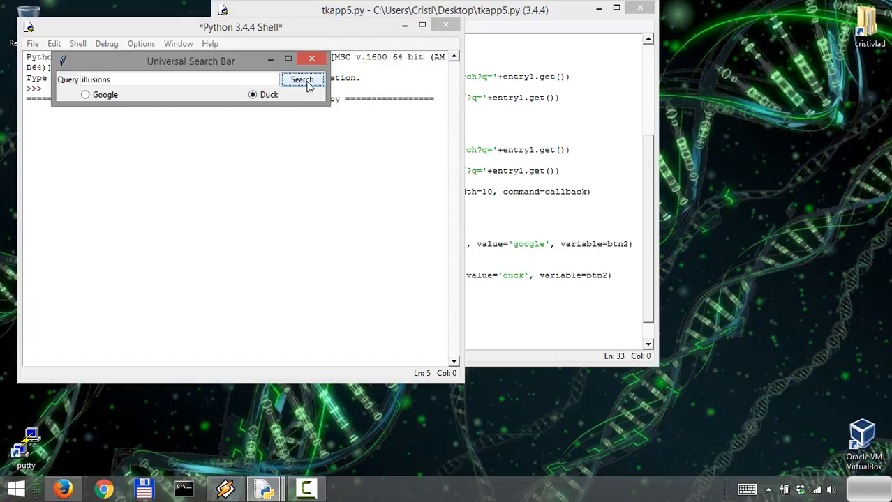
{"action": "left_click", "coordinate": [302, 80]}
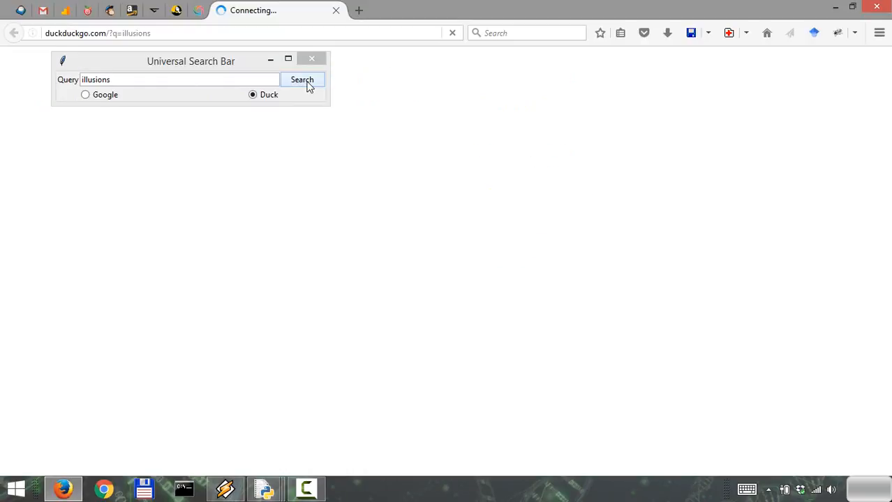
{"action": "left_click", "coordinate": [302, 79]}
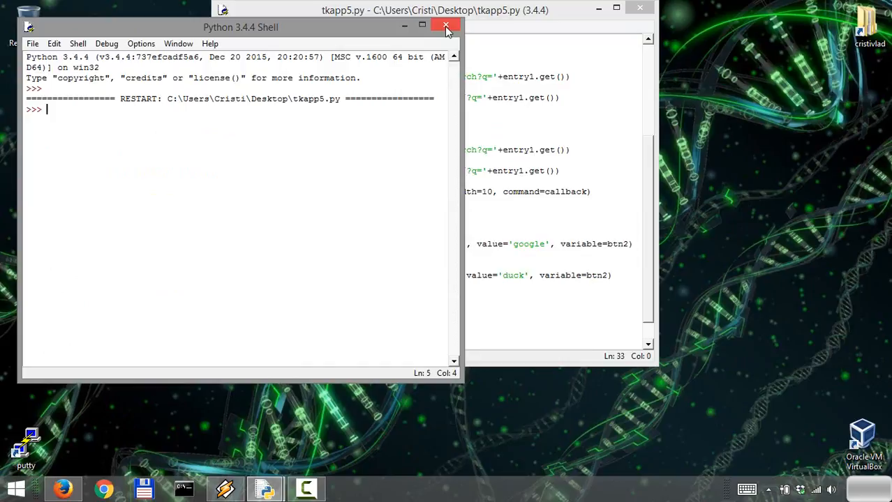
- Close the Python 3.4.4 Shell and launch Command Prompt from the taskbar
{"action": "left_click", "coordinate": [446, 27]}
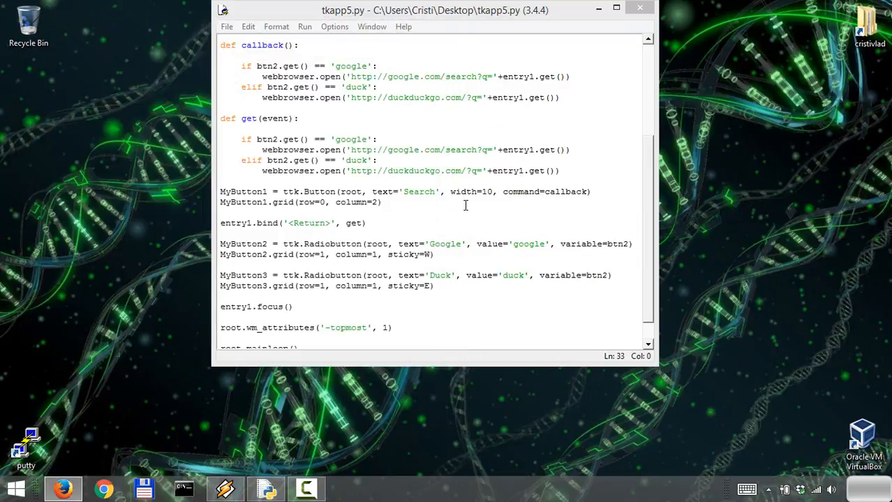
{"action": "mouse_move", "coordinate": [438, 228]}
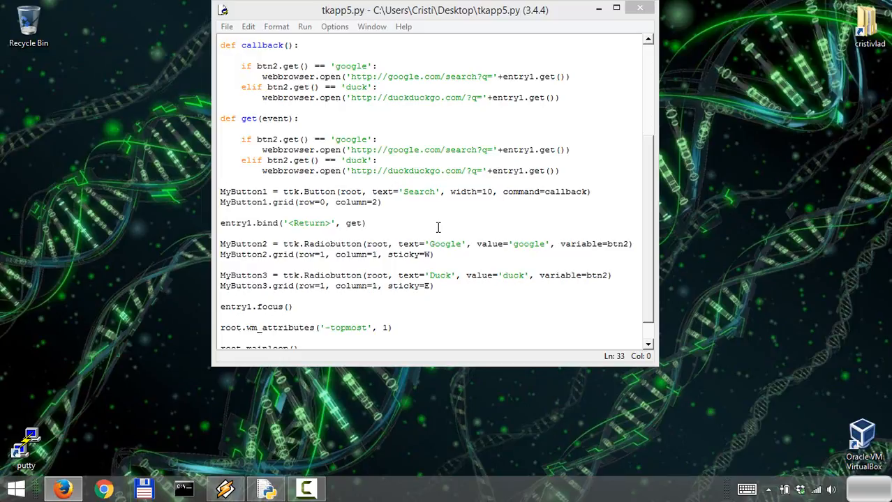
{"action": "left_click", "coordinate": [366, 223]}
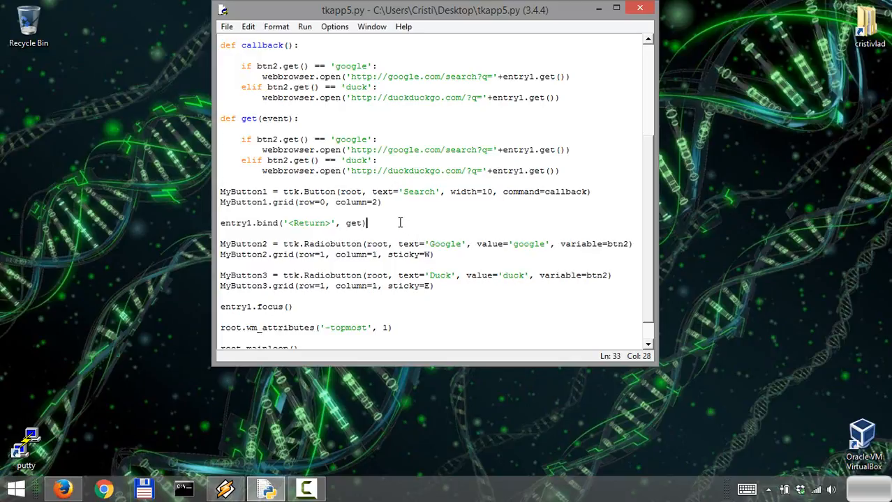
{"action": "left_click", "coordinate": [184, 488]}
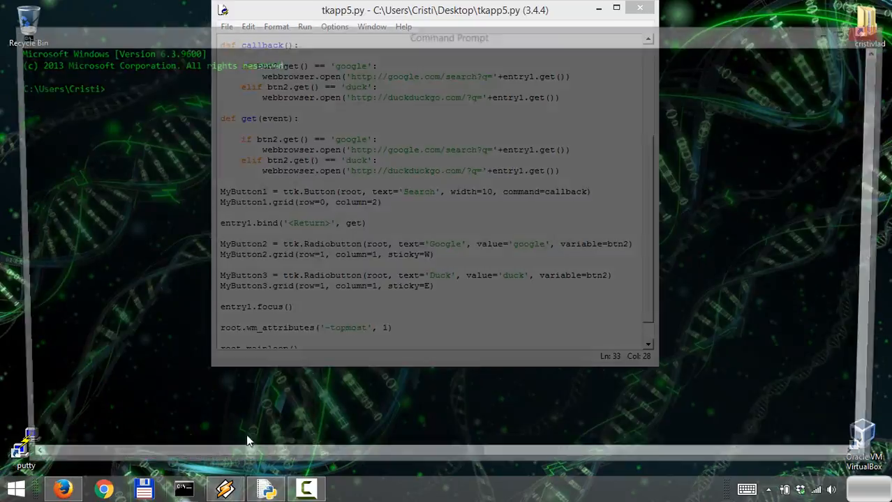
- Run 'pip3 install py2exe', confirm it's already satisfied, and minimize the console
{"action": "left_click", "coordinate": [449, 37]}
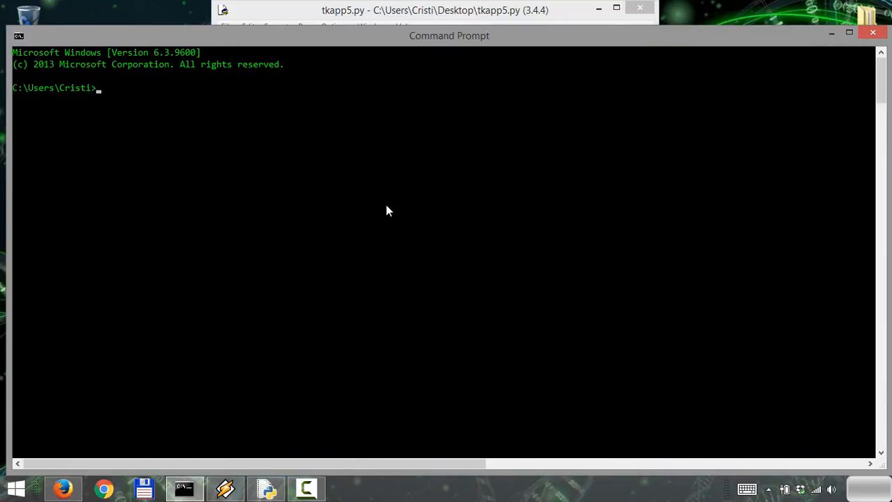
{"action": "type", "text": "pip3"}
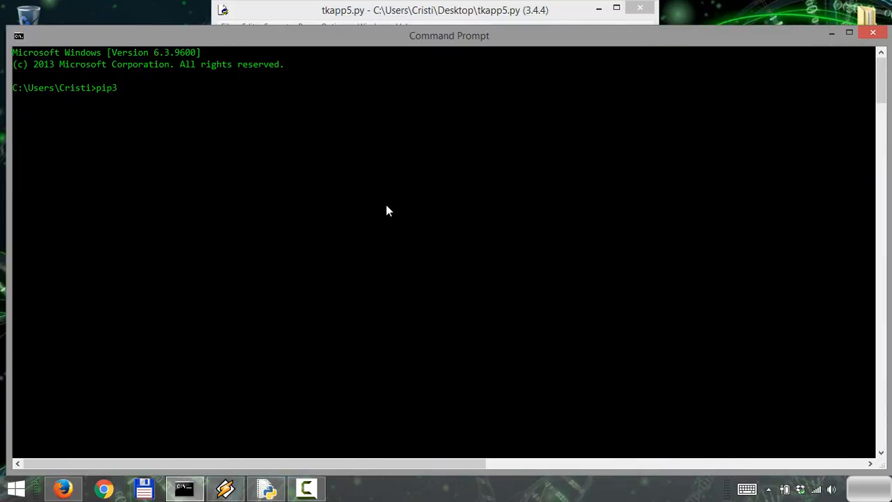
{"action": "type", "text": "install"}
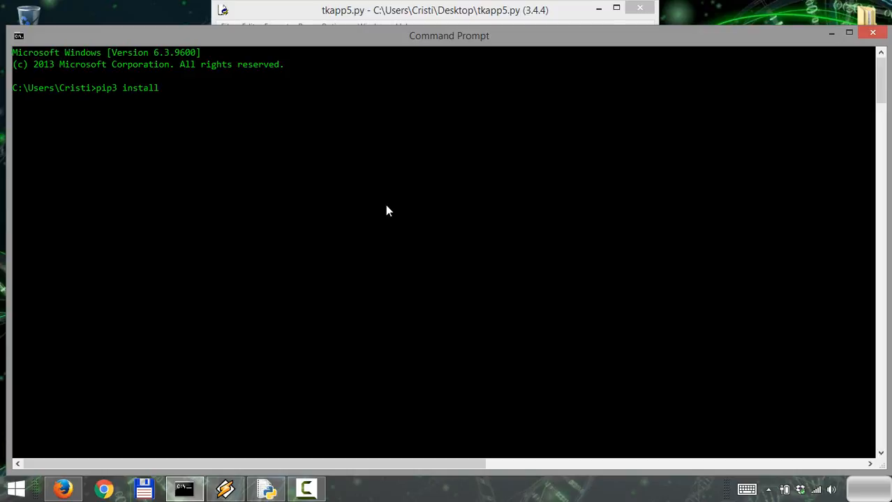
{"action": "type", "text": "py2exe"}
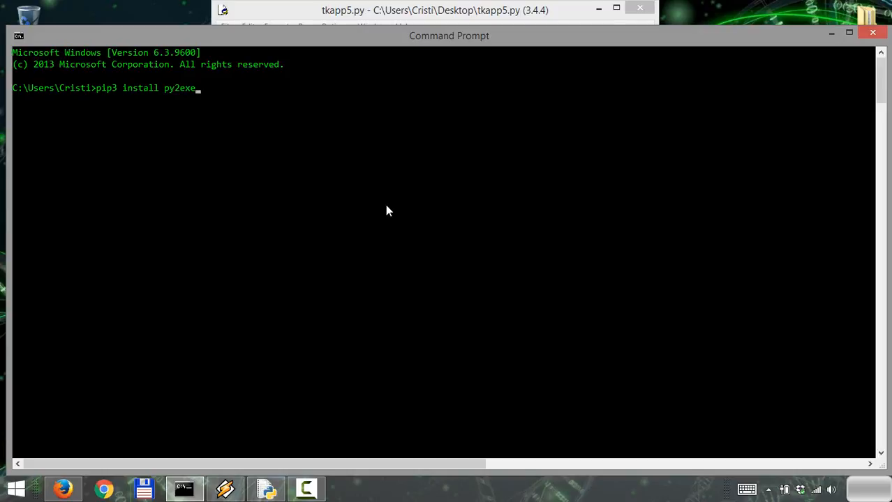
{"action": "key", "text": "Return"}
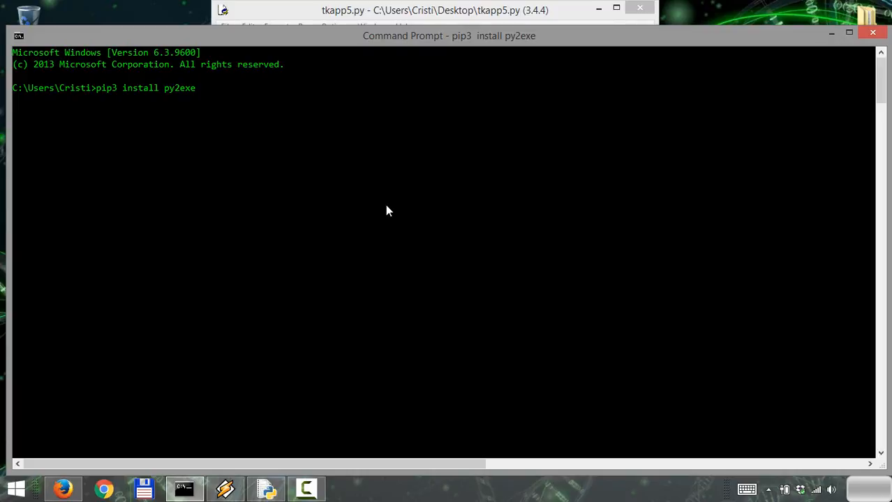
{"action": "key", "text": "Return"}
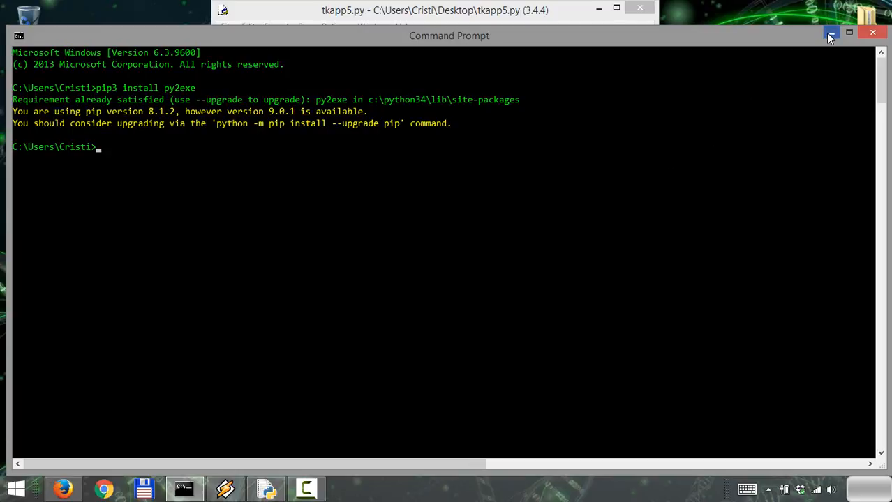
{"action": "left_click", "coordinate": [831, 36]}
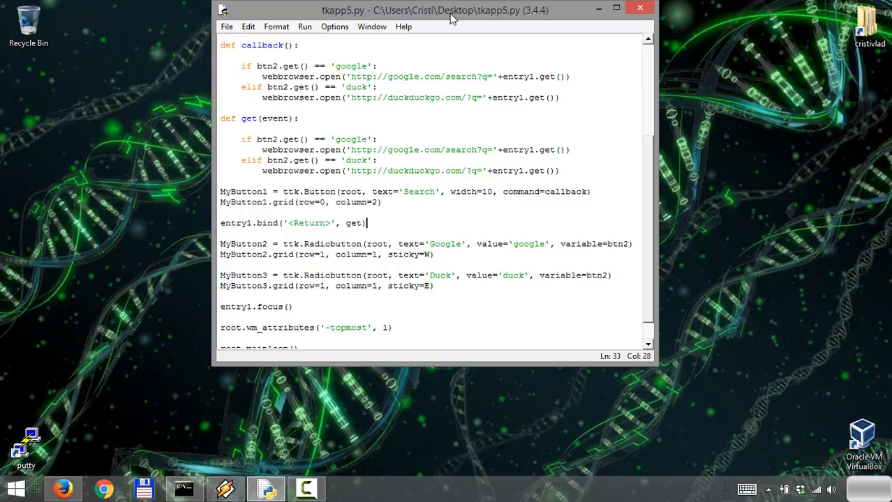
{"action": "mouse_move", "coordinate": [449, 46]}
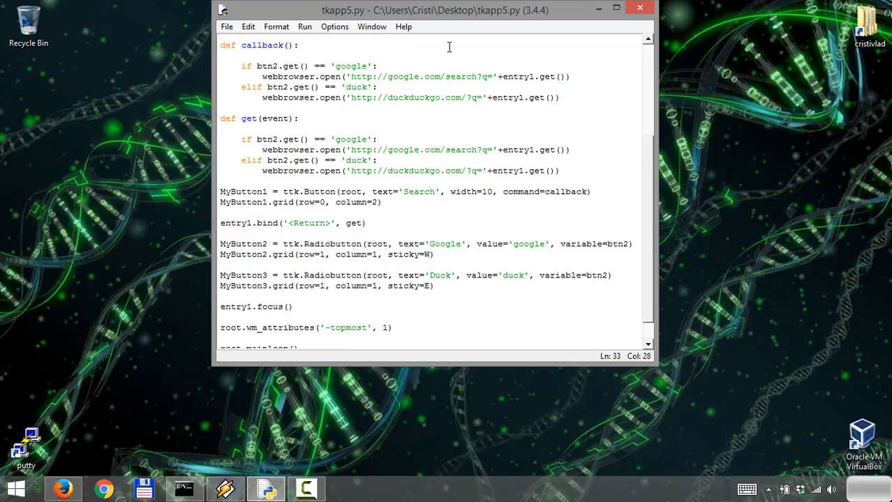
- Save the script under the new name tkapp5.pyw on the Desktop
{"action": "left_click", "coordinate": [368, 223]}
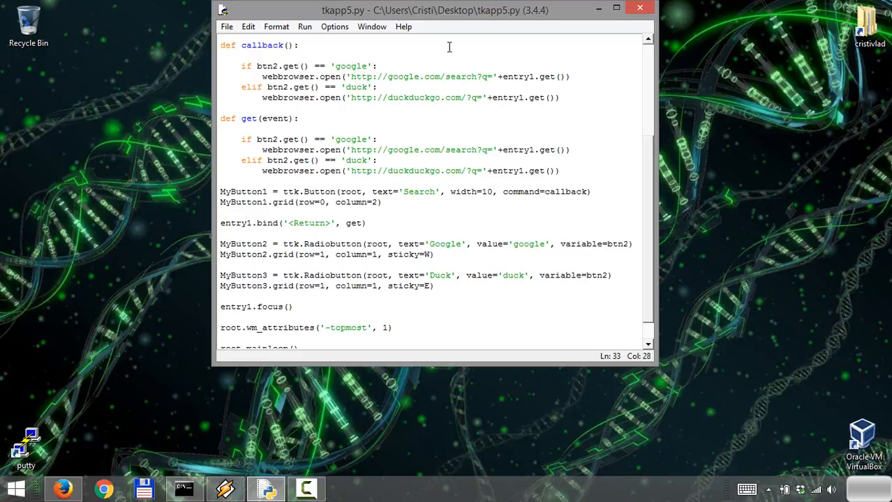
{"action": "left_click", "coordinate": [368, 223]}
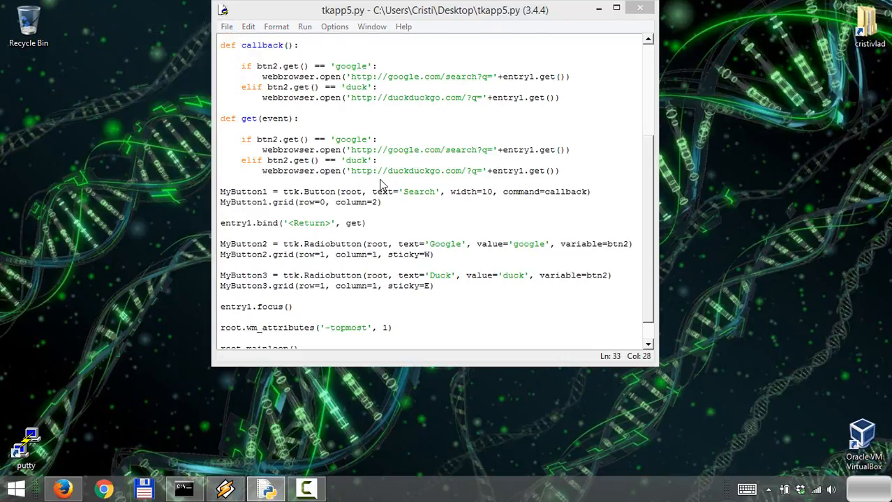
{"action": "key", "text": "ctrl+shift+s"}
{"action": "type", "text": "tkapp5.p"}
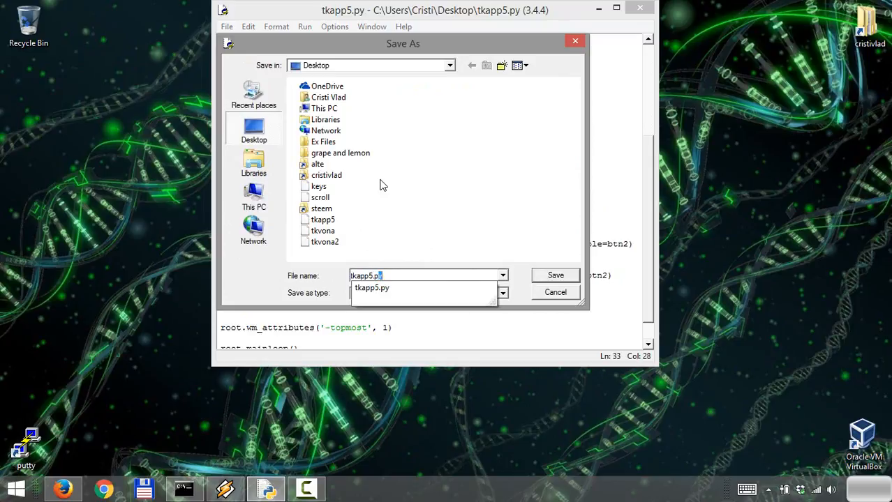
{"action": "left_click", "coordinate": [555, 275]}
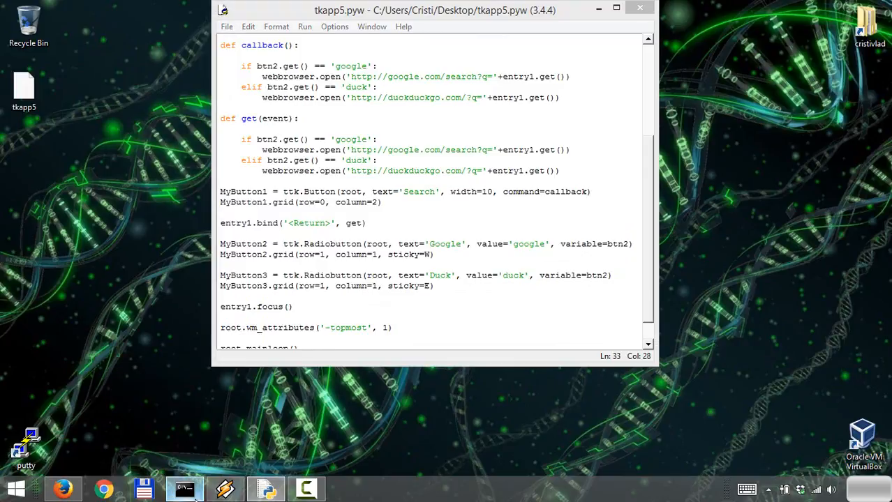
- Run 'py -3 -m py2exe.build_exe tkapp5.pyw' from the Desktop prompt
{"action": "left_click", "coordinate": [184, 489]}
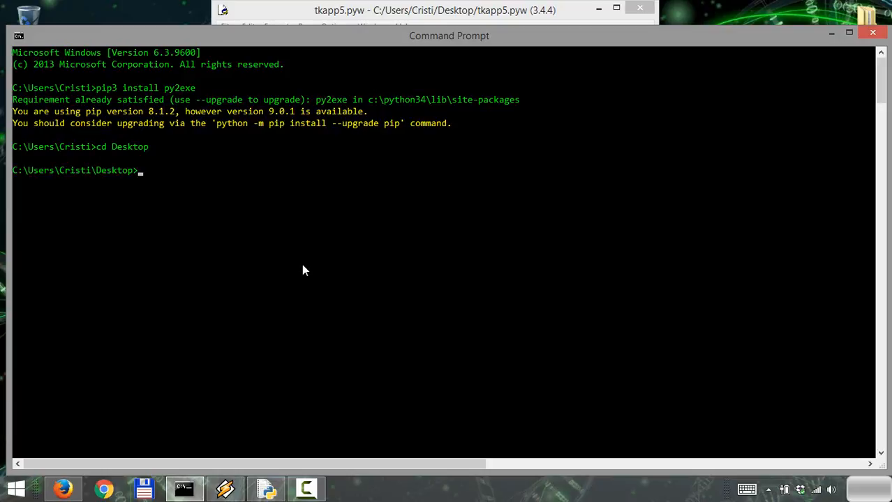
{"action": "type", "text": "py -3"}
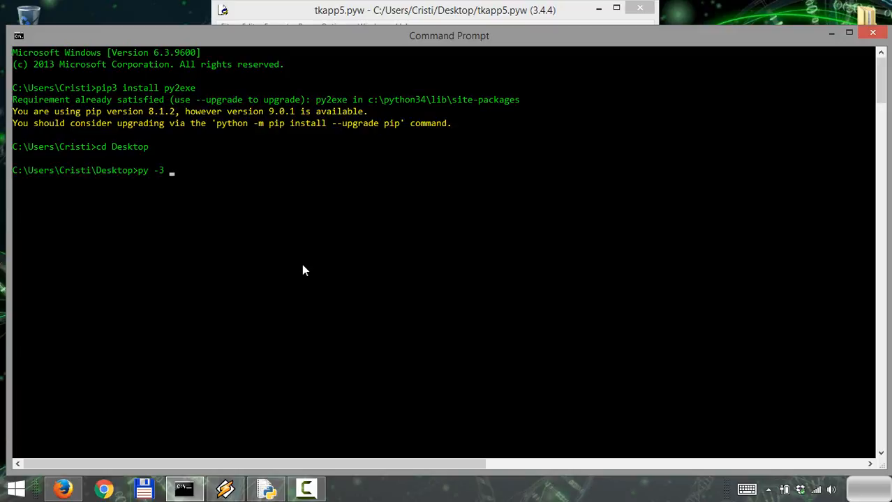
{"action": "type", "text": "-m p"}
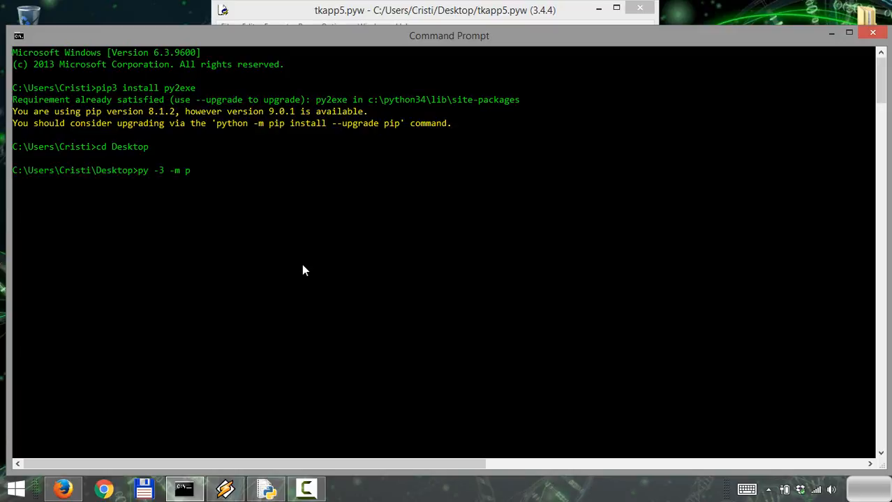
{"action": "type", "text": "y2"}
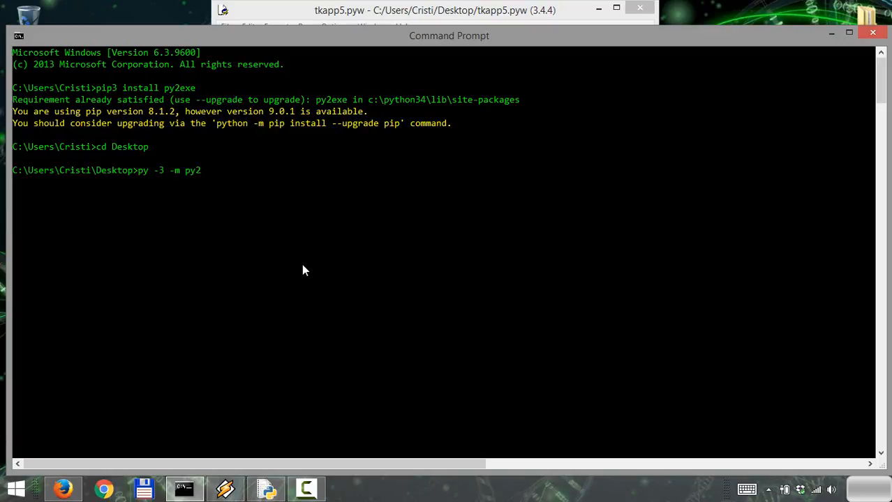
{"action": "type", "text": "exe."}
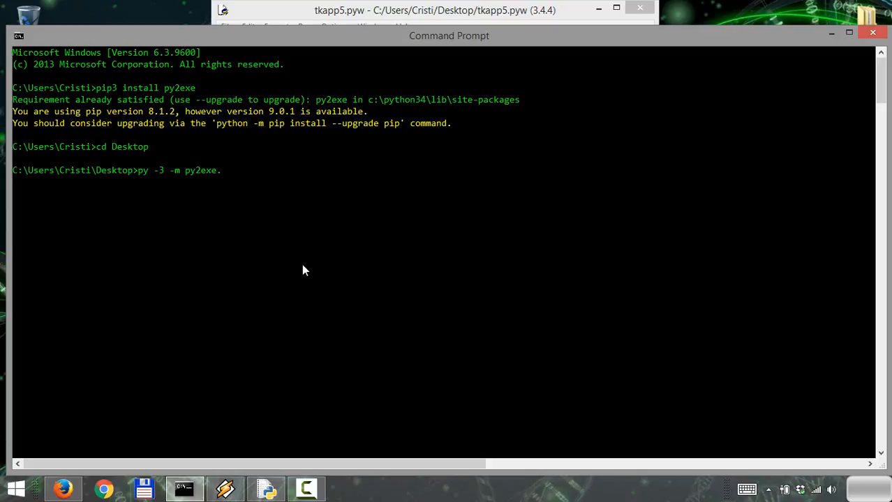
{"action": "type", "text": "build_exe"}
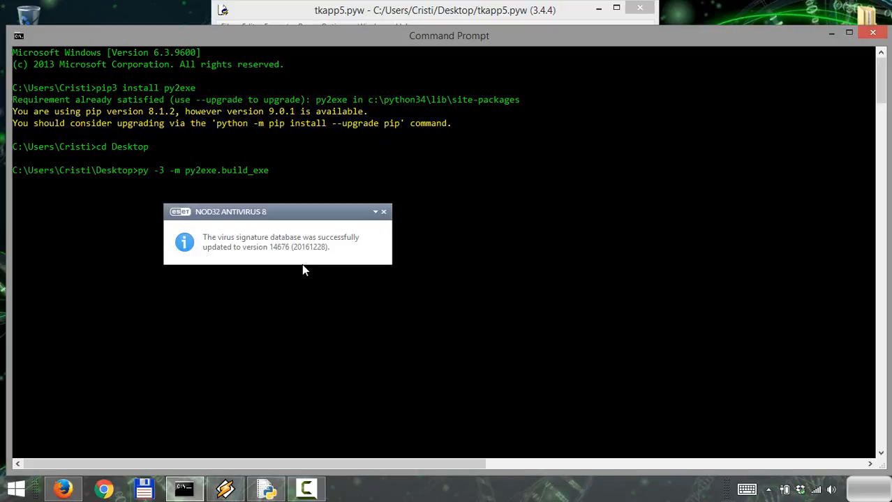
{"action": "type", "text": "t"}
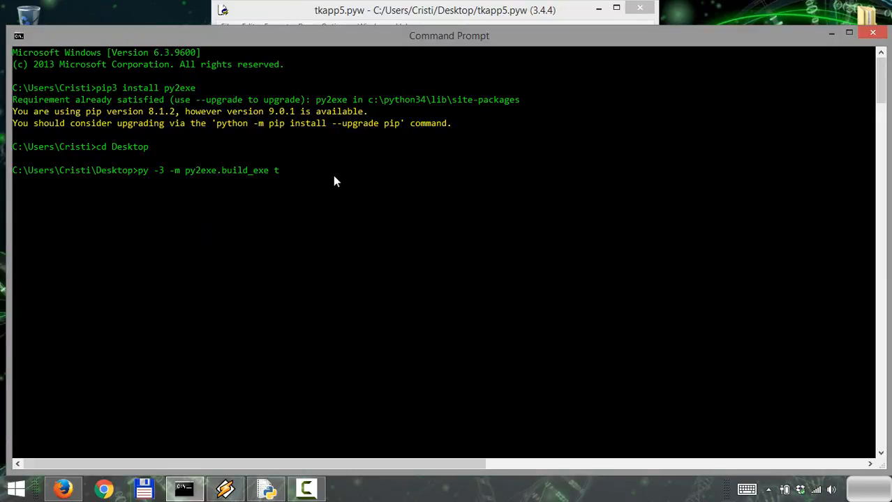
{"action": "type", "text": "kapp"}
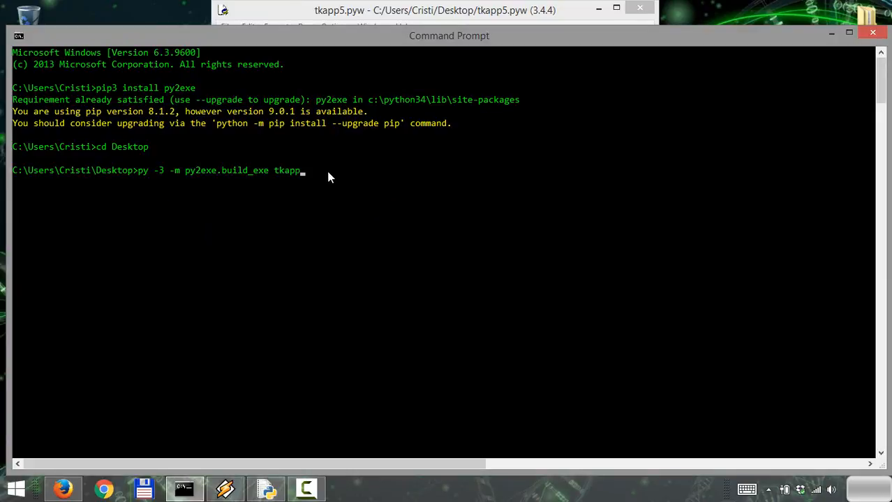
{"action": "type", "text": "5.pyw"}
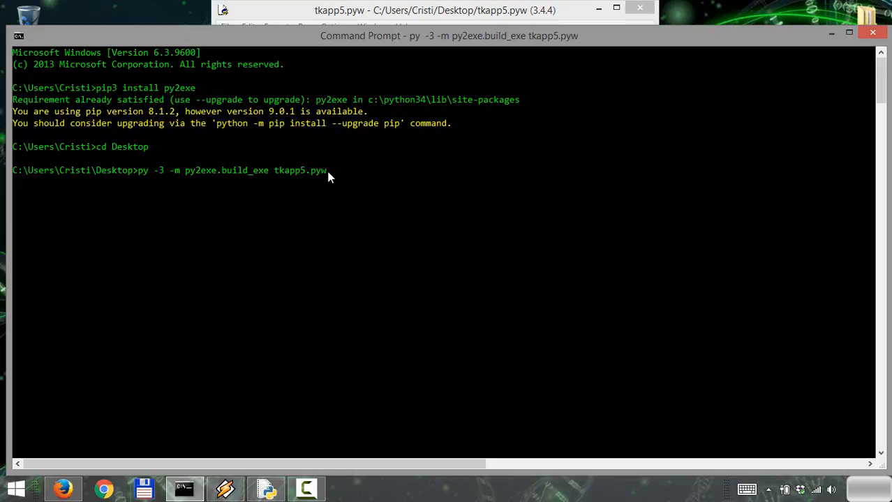
{"action": "mouse_move", "coordinate": [413, 180]}
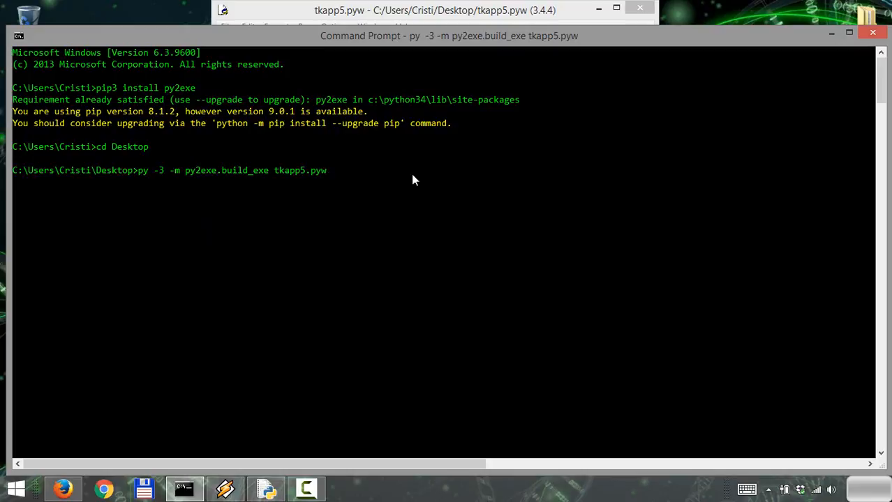
{"action": "mouse_move", "coordinate": [436, 224]}
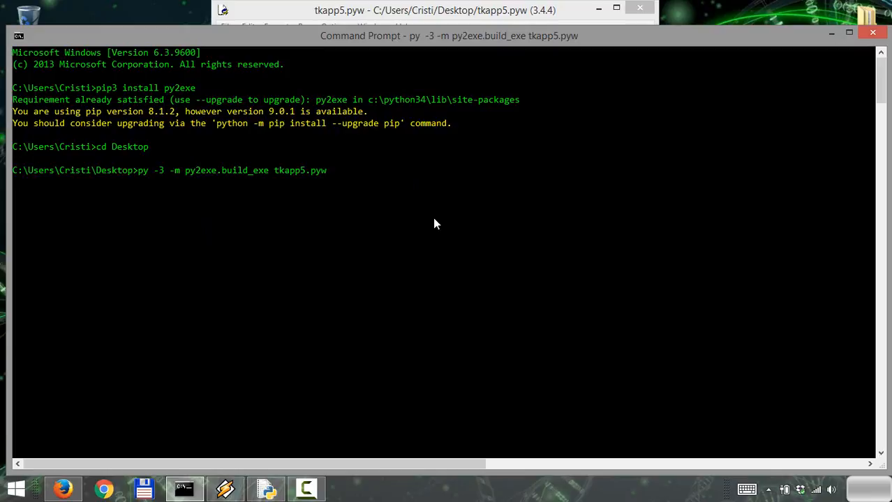
{"action": "key", "text": "Return"}
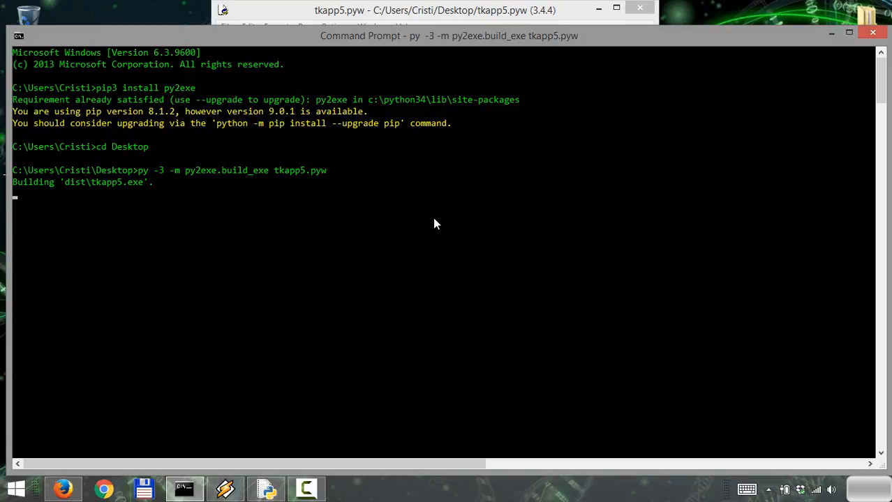
{"action": "mouse_move", "coordinate": [106, 191]}
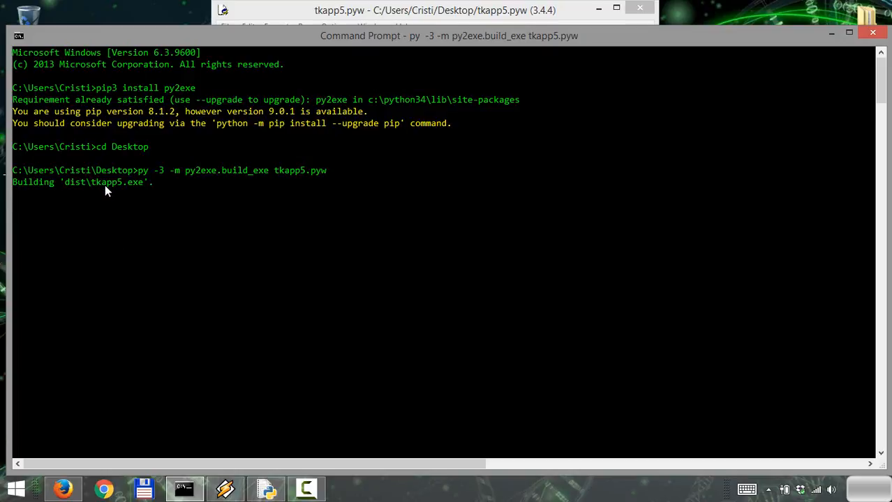
{"action": "mouse_move", "coordinate": [137, 212]}
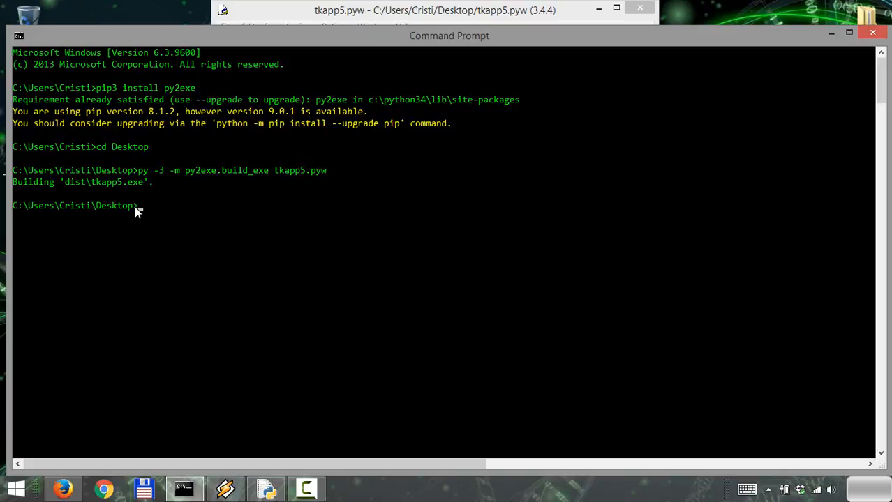
{"action": "mouse_move", "coordinate": [234, 191]}
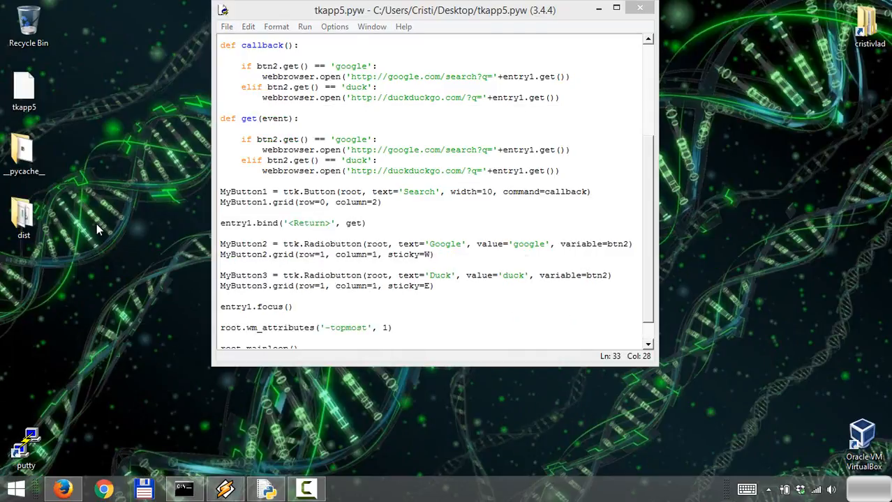
- Open the desktop dist folder and select the built tkapp5 application
{"action": "left_click", "coordinate": [23, 216]}
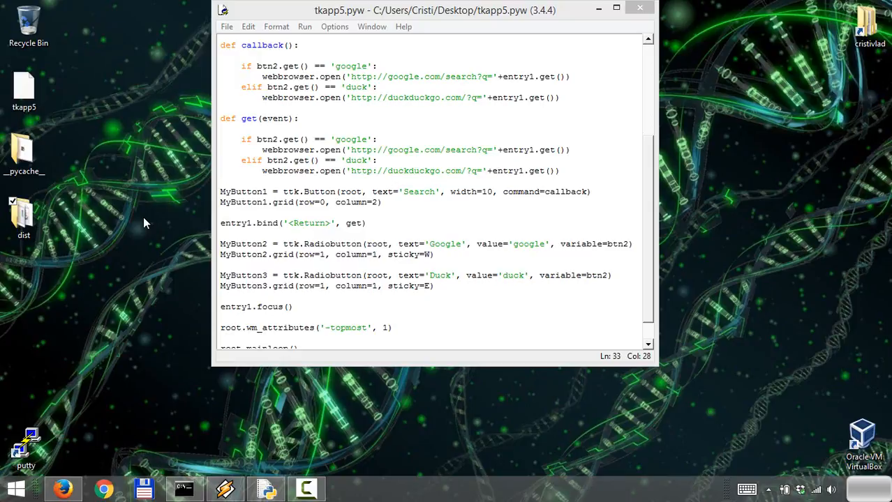
{"action": "double_click", "coordinate": [24, 220]}
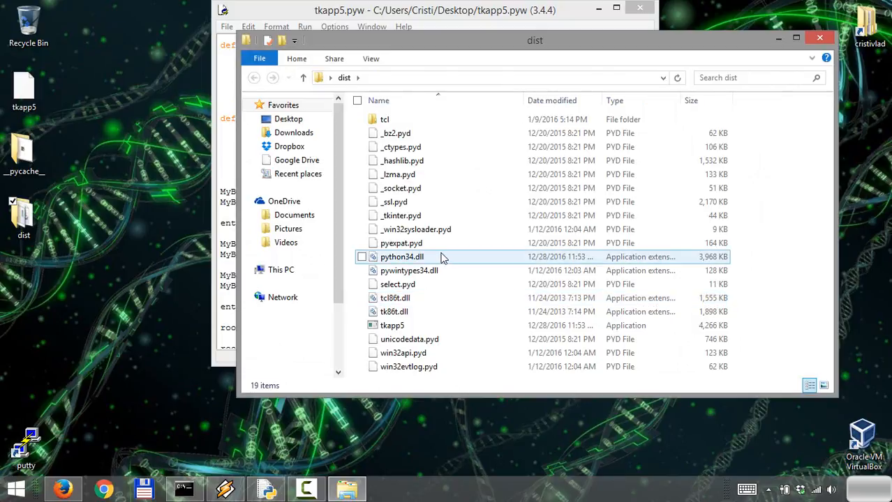
{"action": "left_click", "coordinate": [392, 325]}
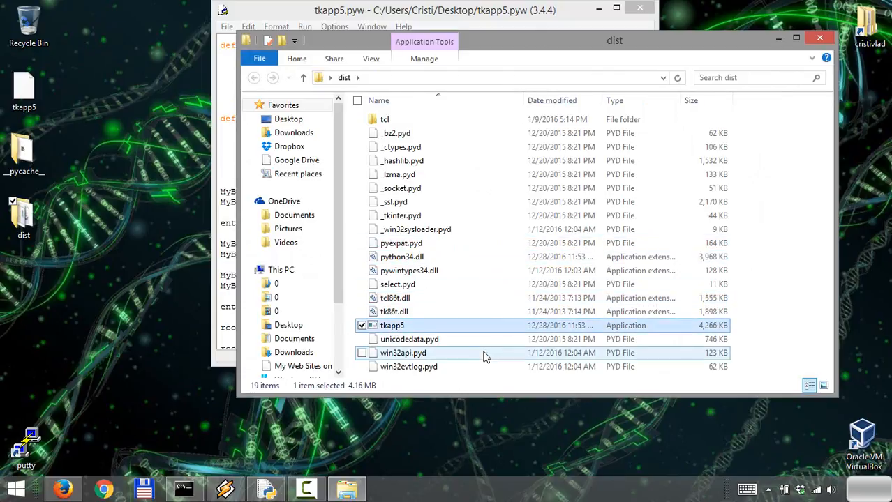
{"action": "mouse_move", "coordinate": [393, 326]}
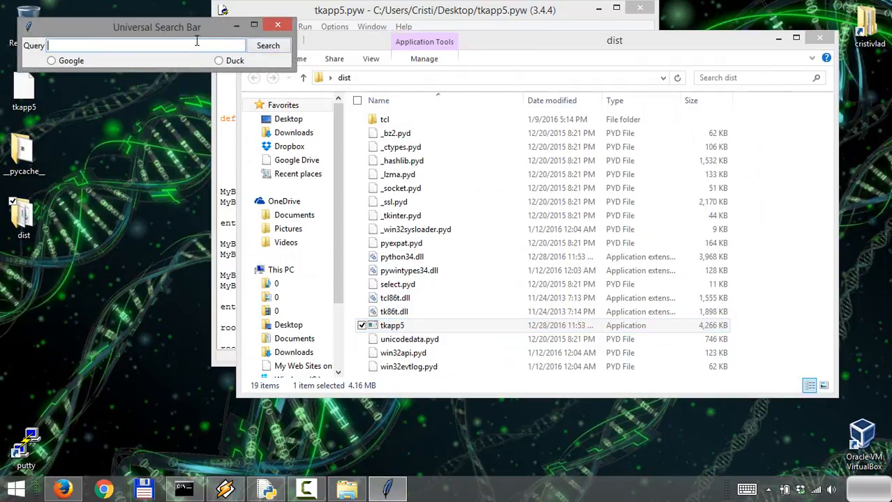
- Centre the search bar window, enter 'illusions' as the query, and choose Duck
{"action": "left_click_drag", "start_coordinate": [158, 27], "coordinate": [344, 169]}
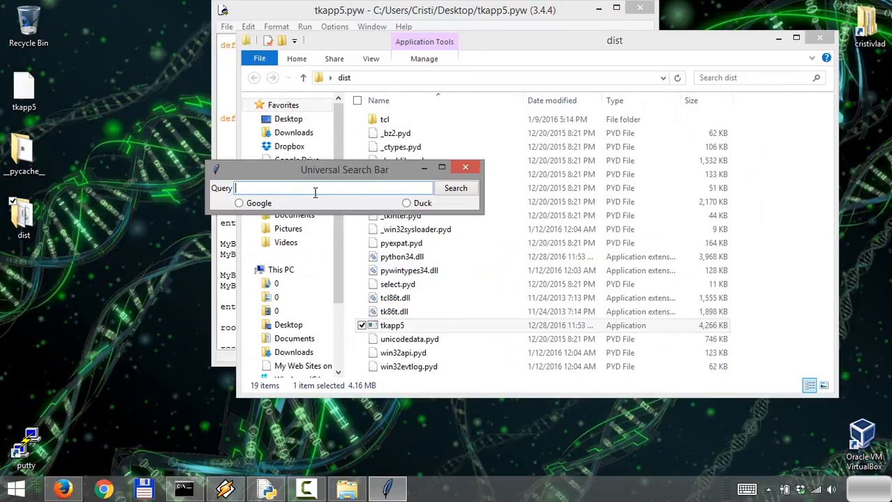
{"action": "type", "text": "illusions"}
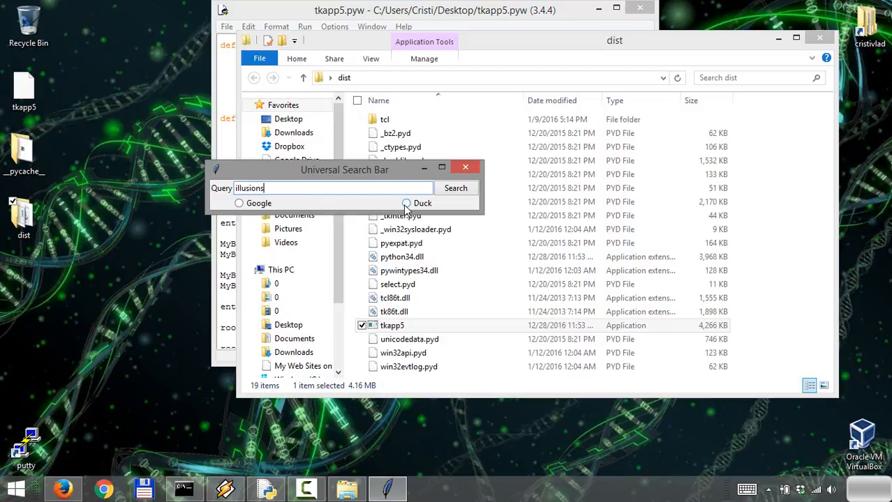
{"action": "left_click", "coordinate": [407, 203]}
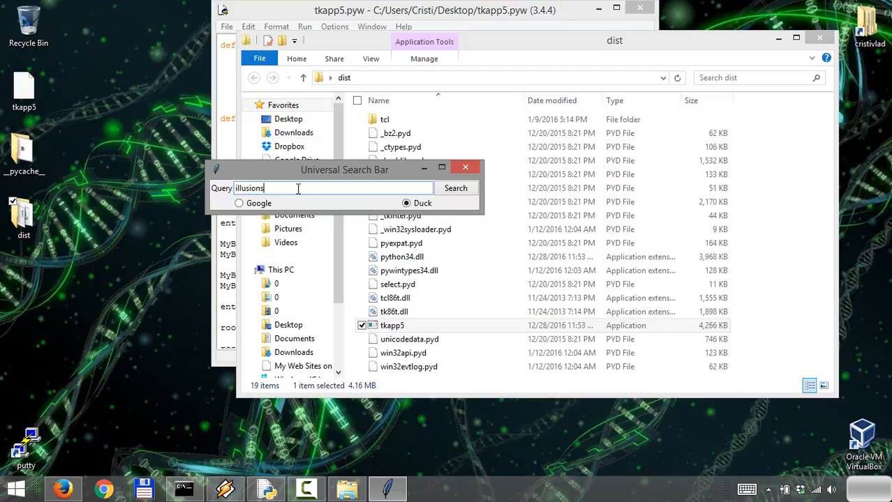
{"action": "left_click", "coordinate": [455, 188]}
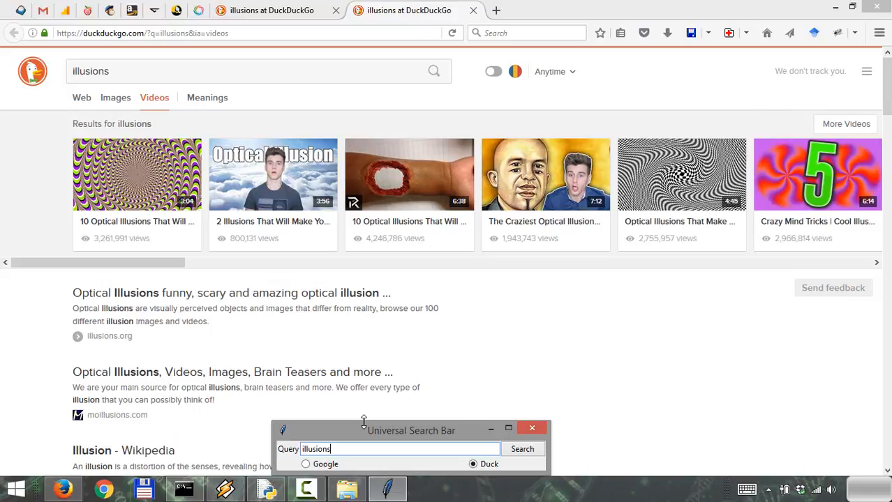
{"action": "mouse_move", "coordinate": [739, 4]}
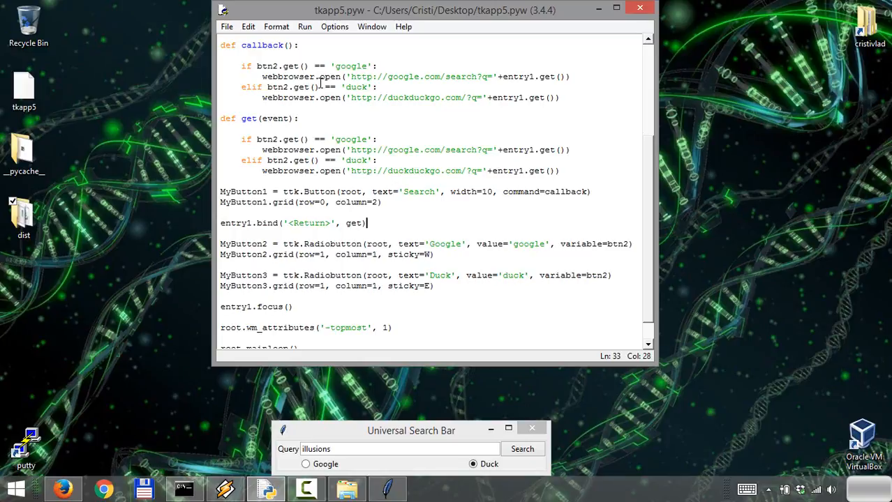
{"action": "mouse_move", "coordinate": [499, 449]}
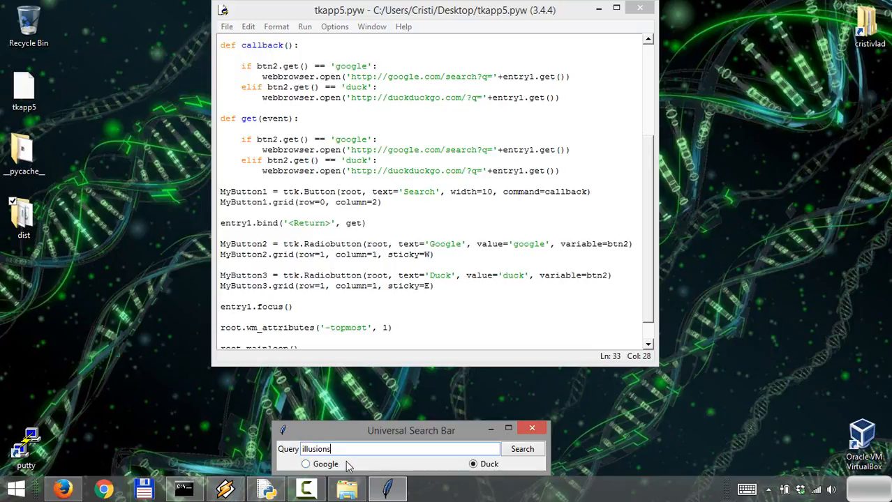
{"action": "mouse_move", "coordinate": [319, 469]}
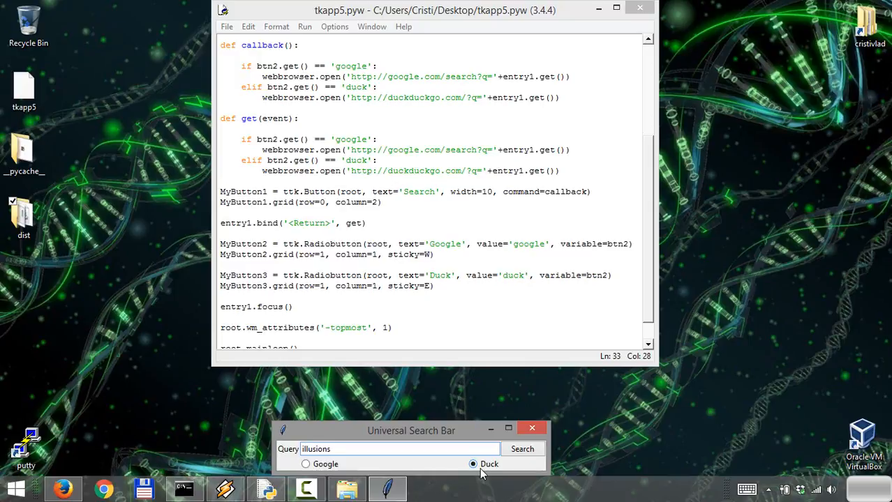
{"action": "left_click", "coordinate": [398, 449]}
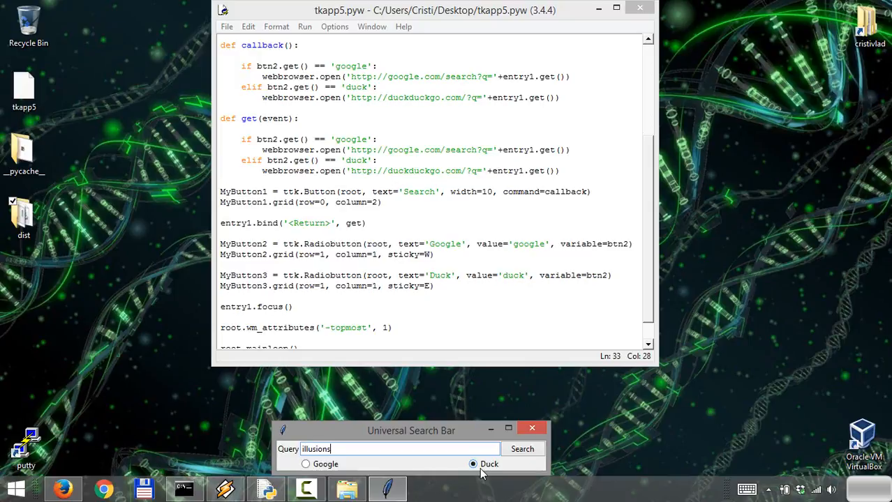